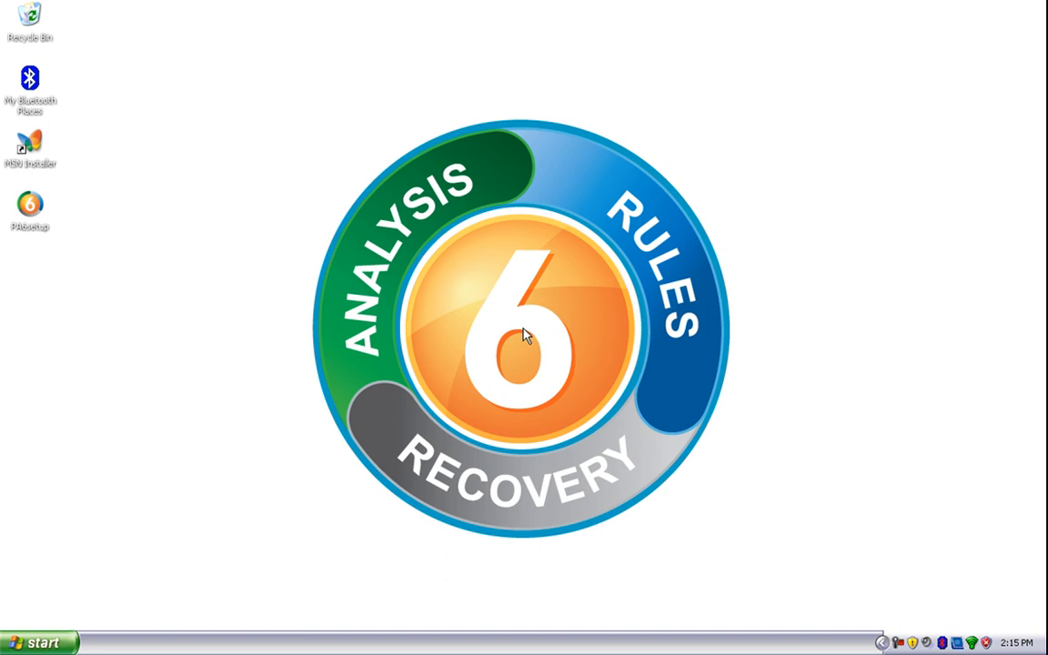
mouse_move(41, 214)
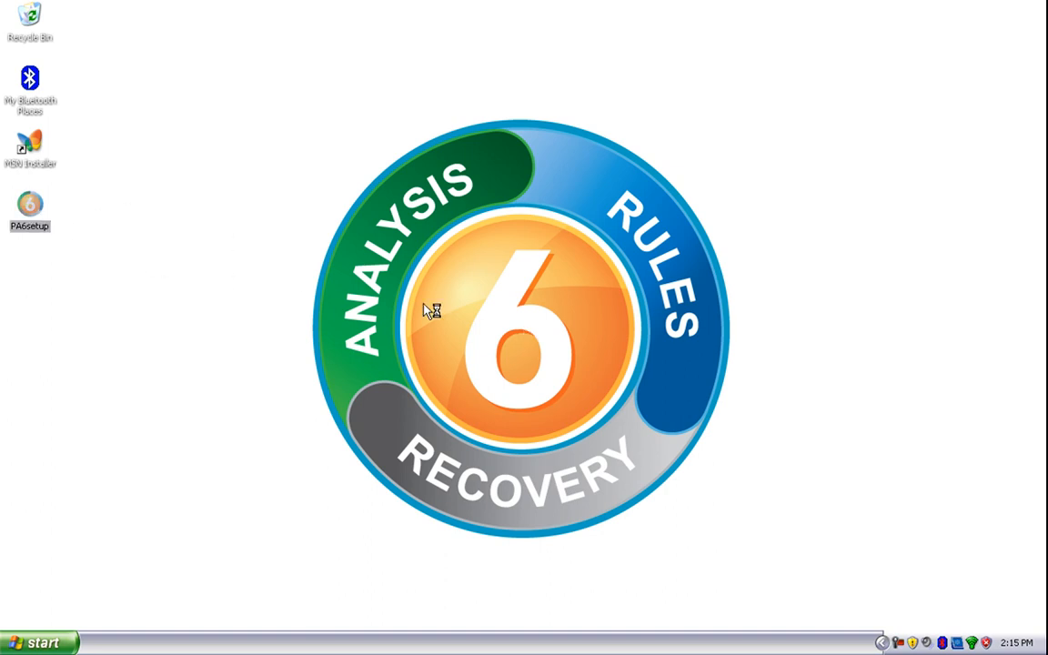
Run the PA6setup file from the desktop and allow it past the security warning.
double_click(30, 210)
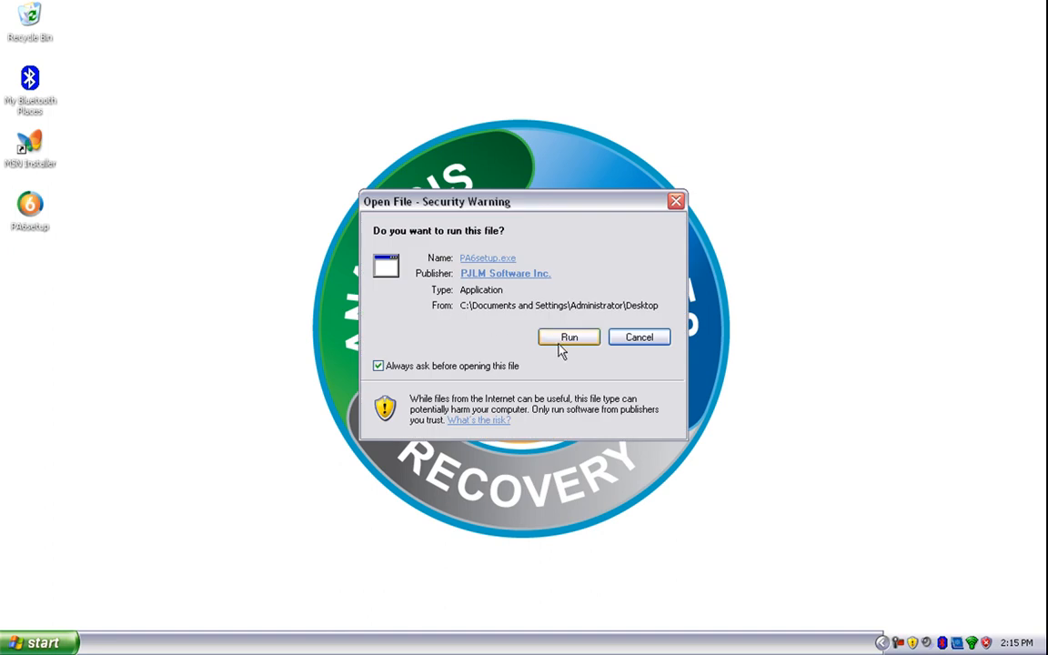
click(569, 336)
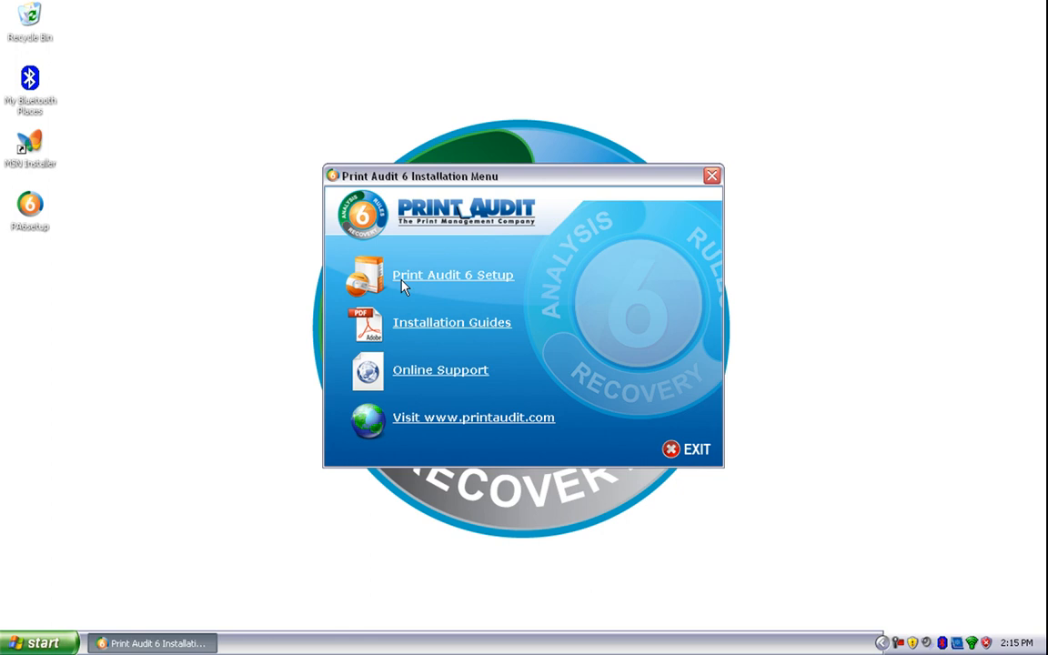
Install Print Audit 6 as a Trial Install, accepting the licence agreement, and finish the wizard.
click(452, 274)
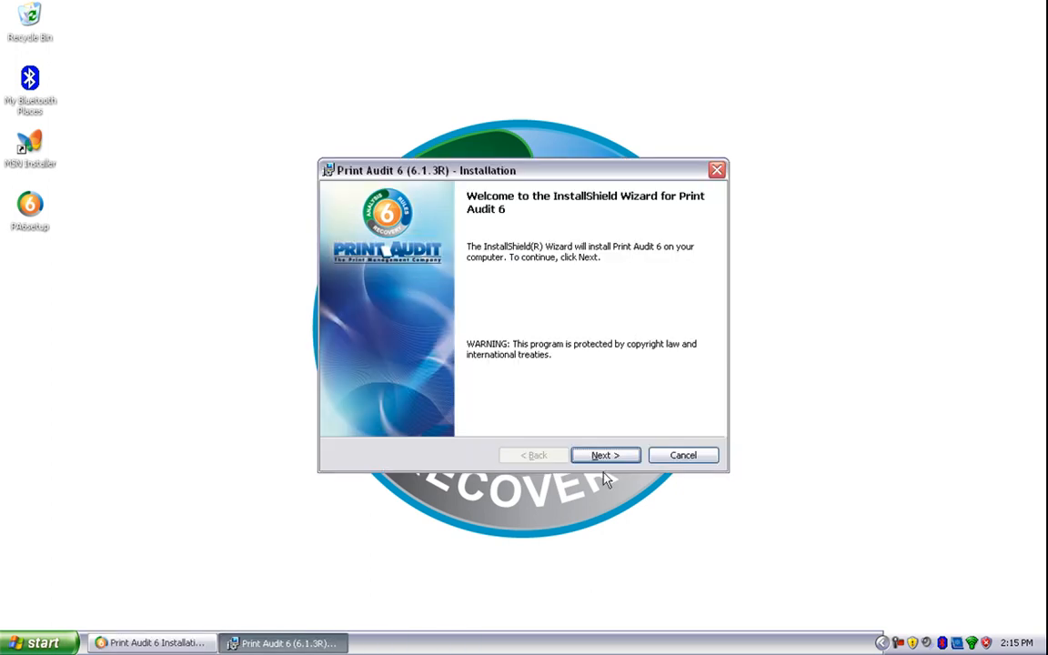
click(605, 455)
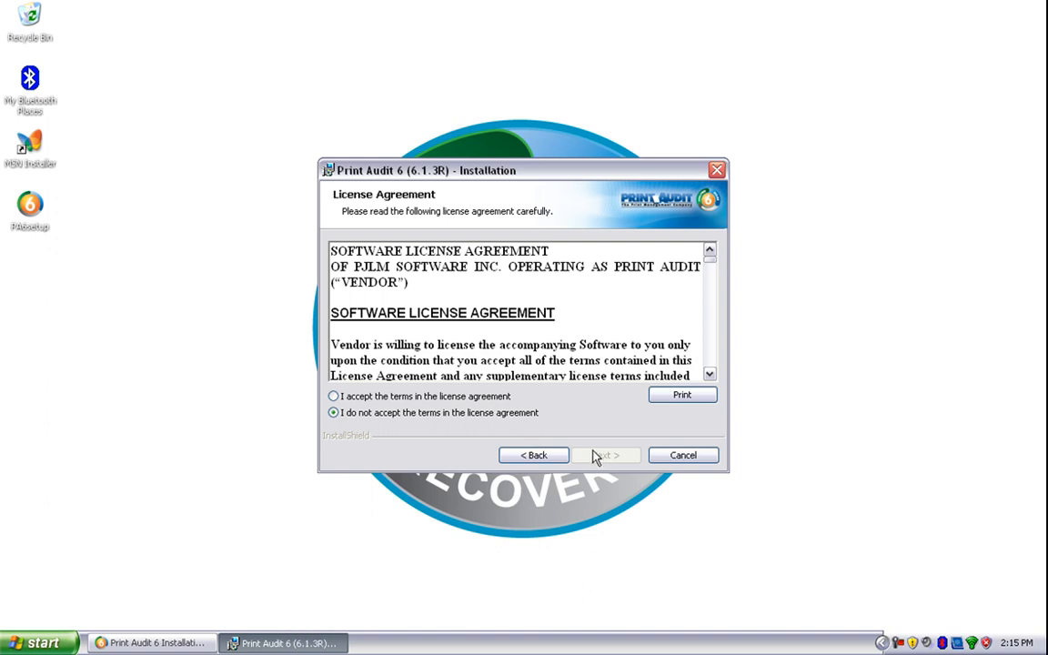
mouse_move(482, 339)
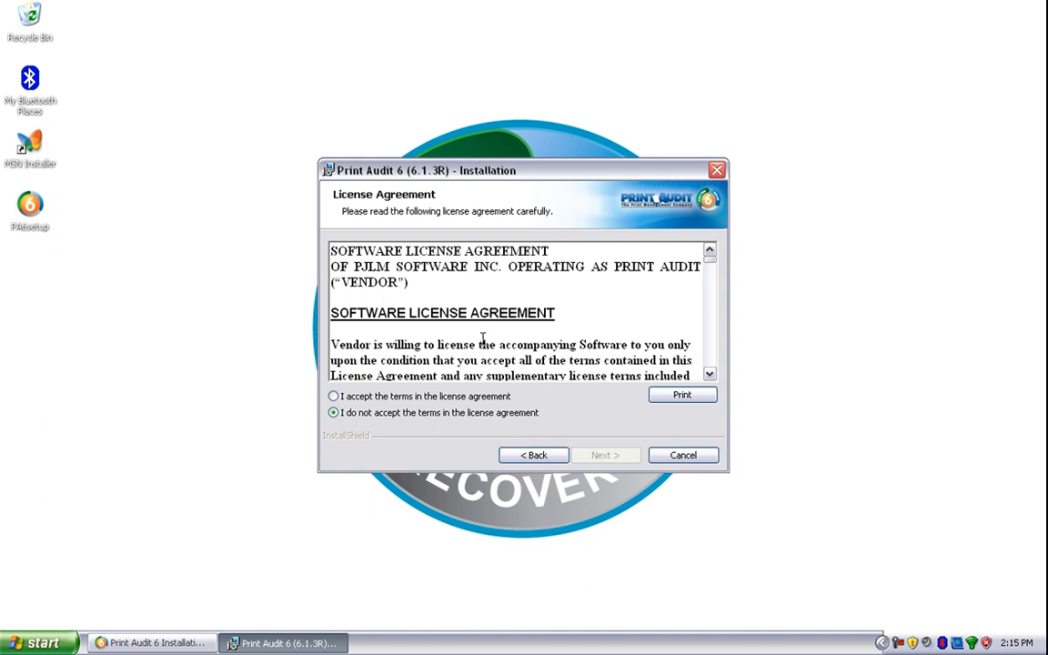
click(333, 396)
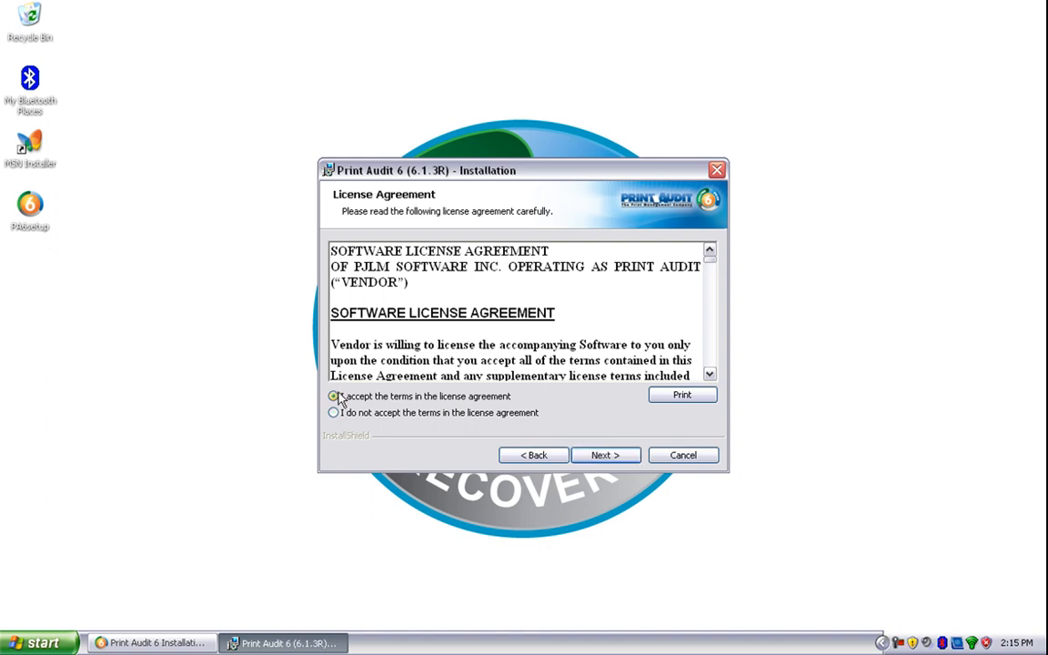
click(604, 455)
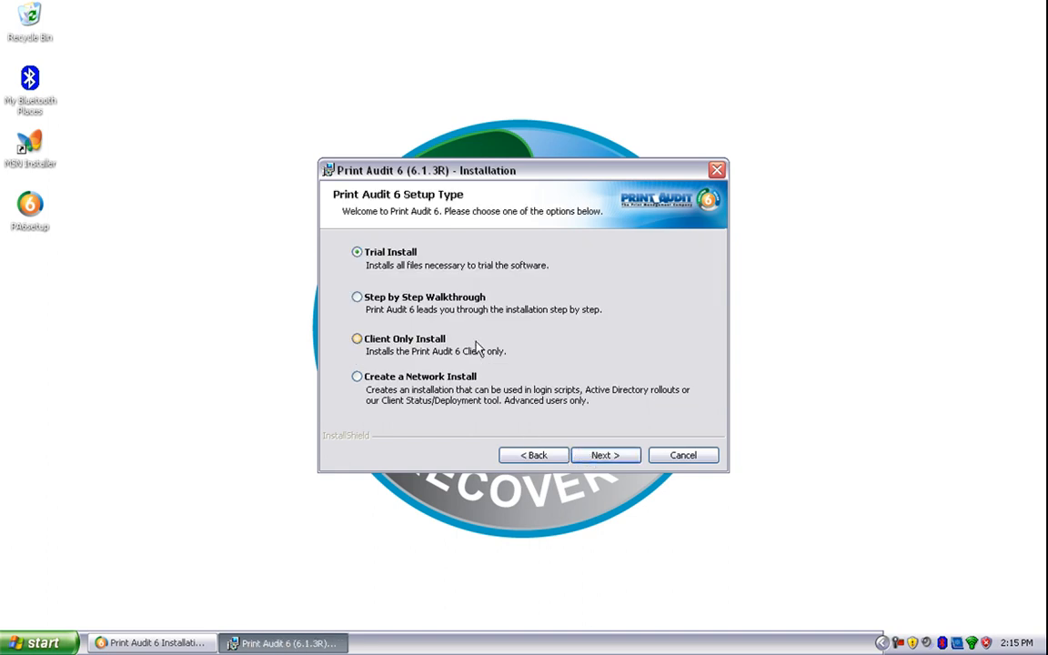
mouse_move(407, 267)
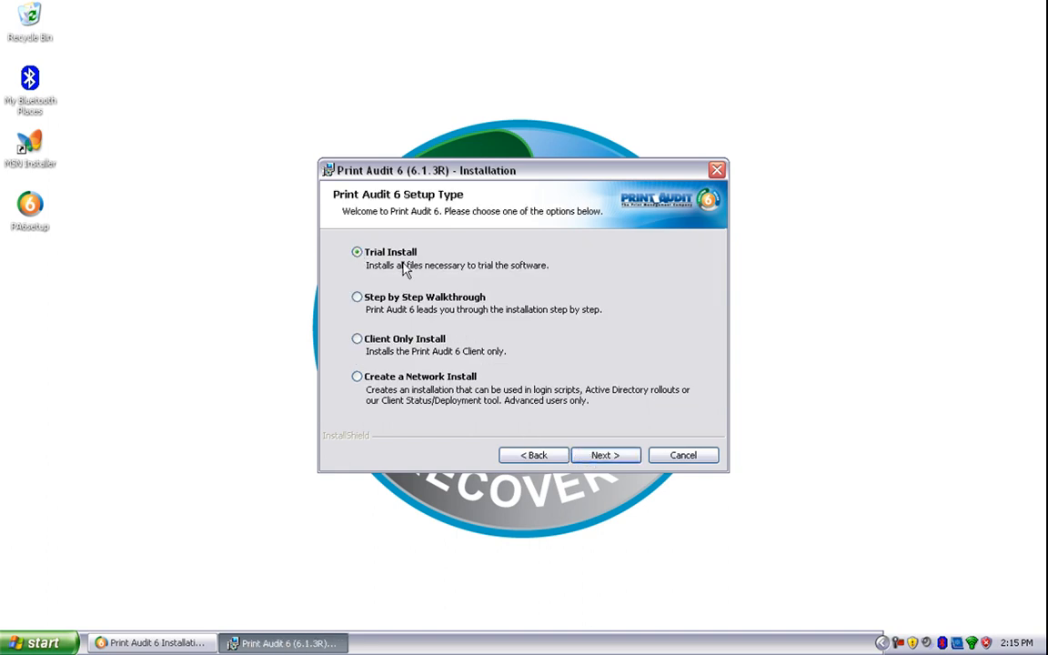
click(606, 455)
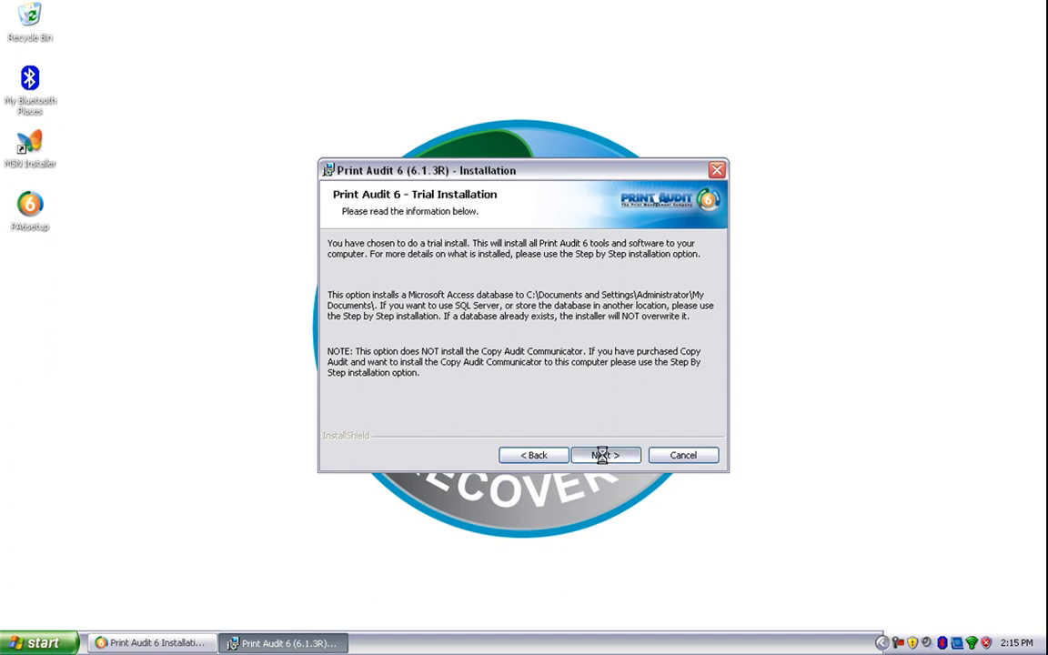
click(605, 455)
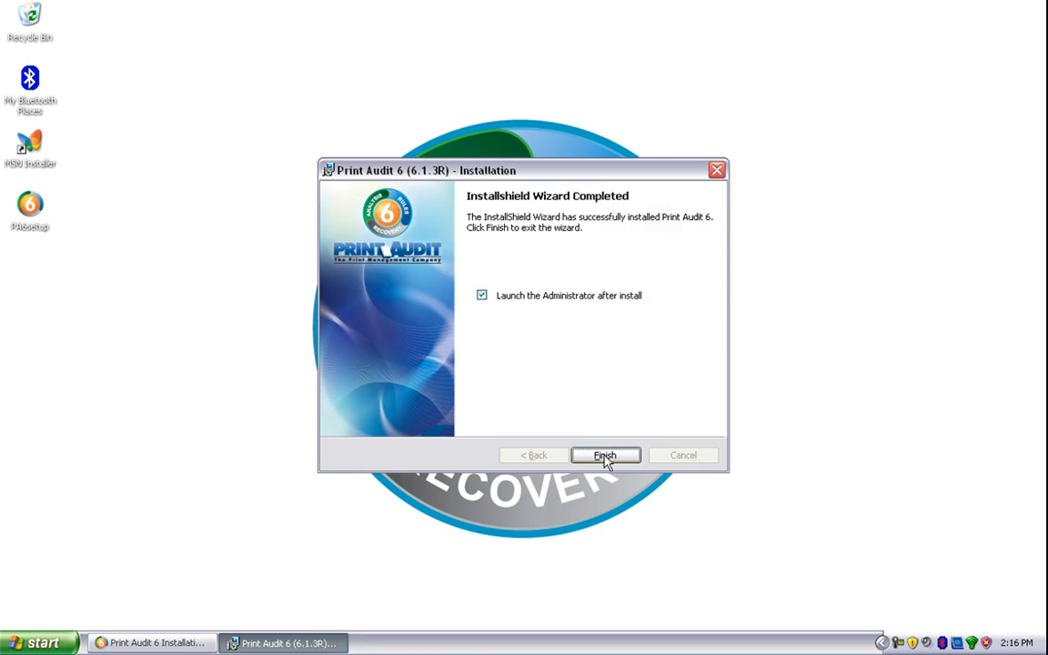
click(604, 455)
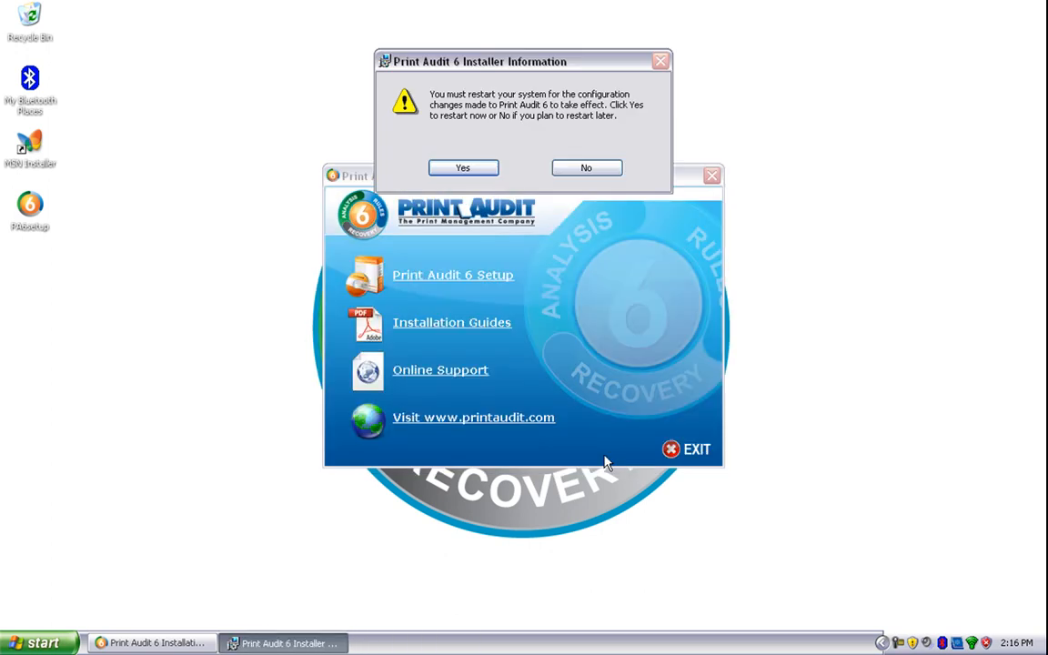
mouse_move(523, 152)
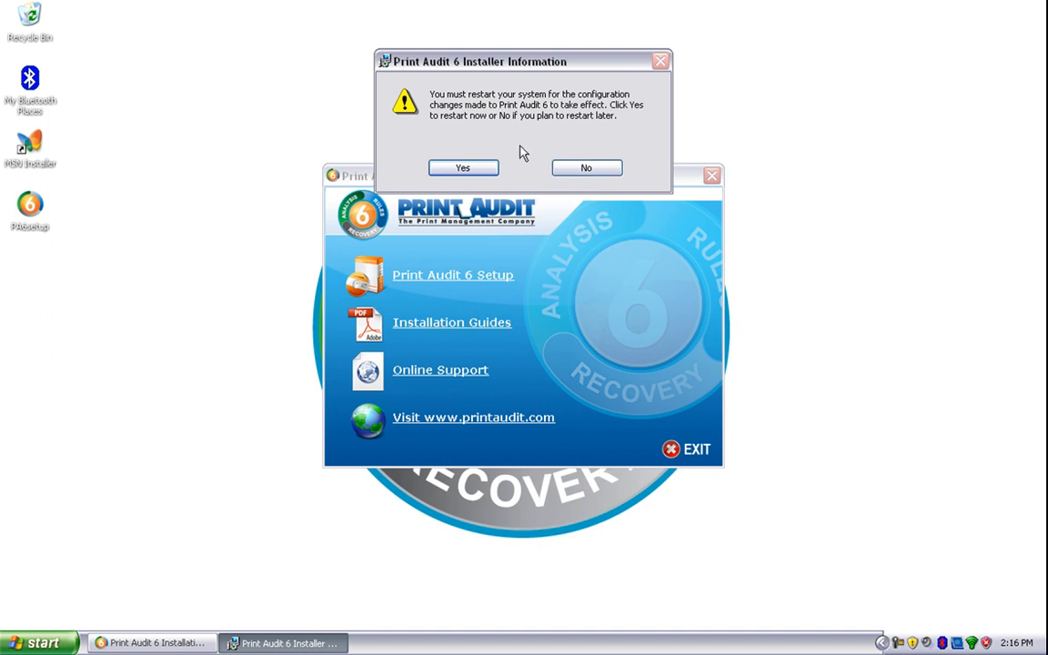
mouse_move(523, 169)
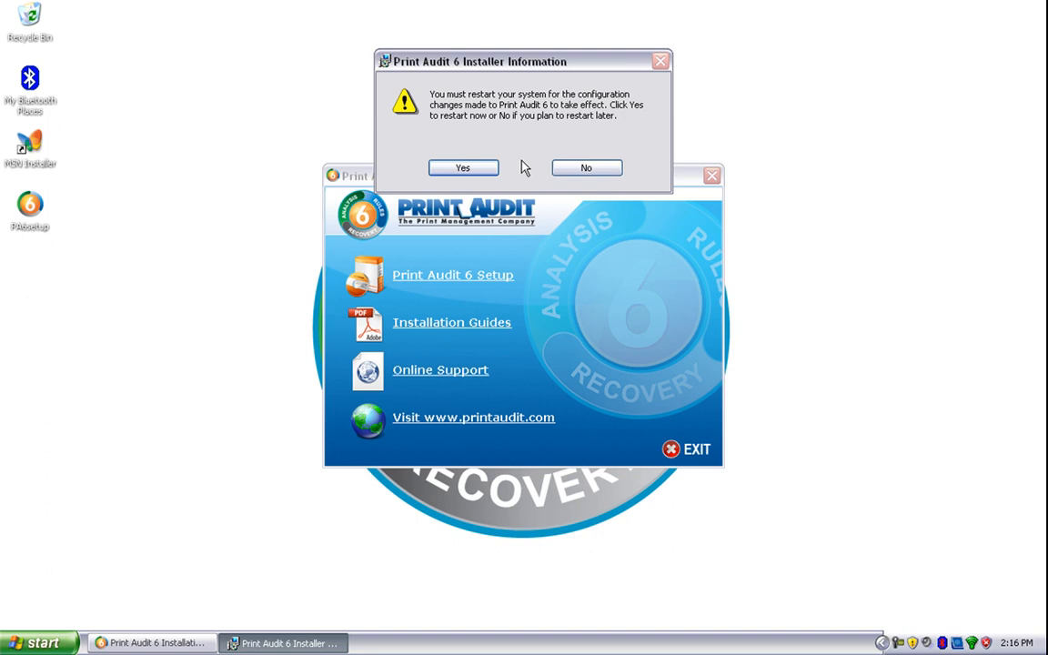
mouse_move(586, 168)
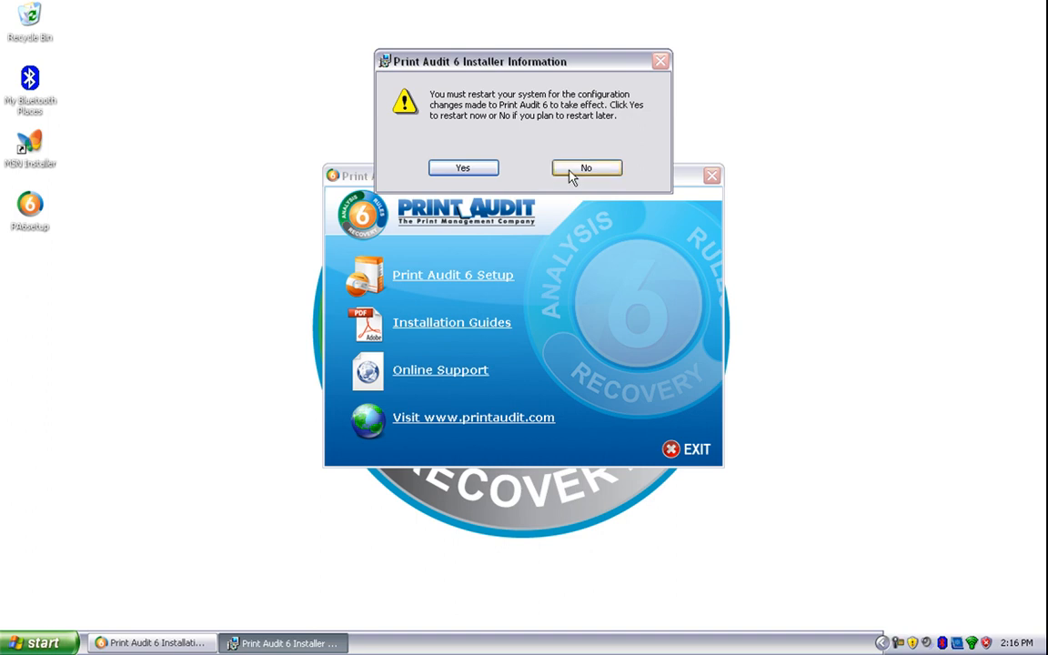
Decline the restart prompt, choosing to restart the computer later.
click(586, 168)
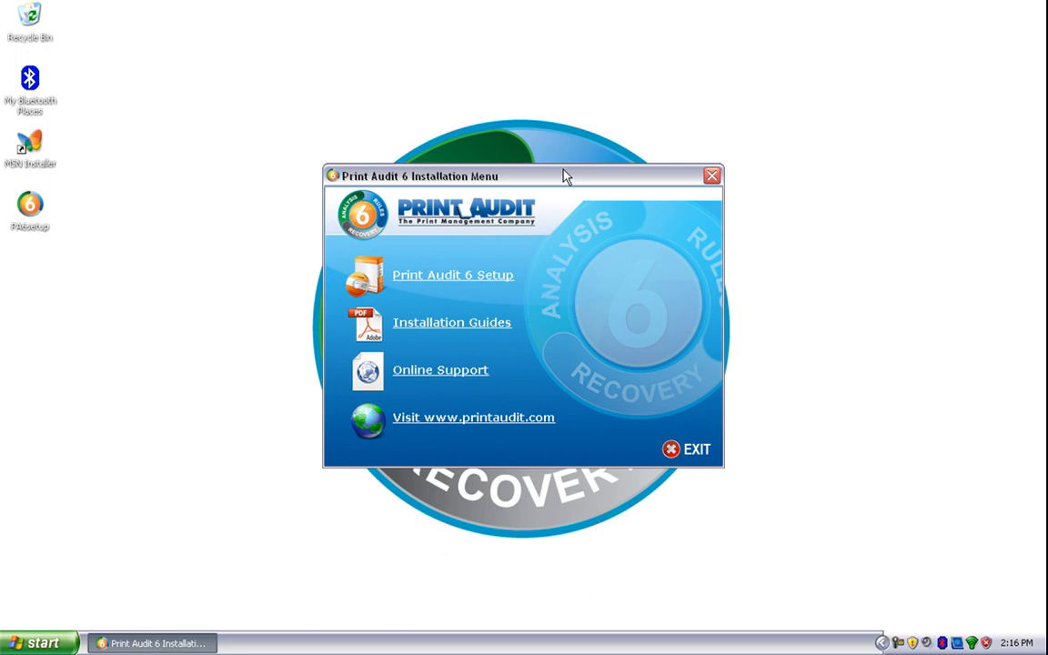
mouse_move(557, 170)
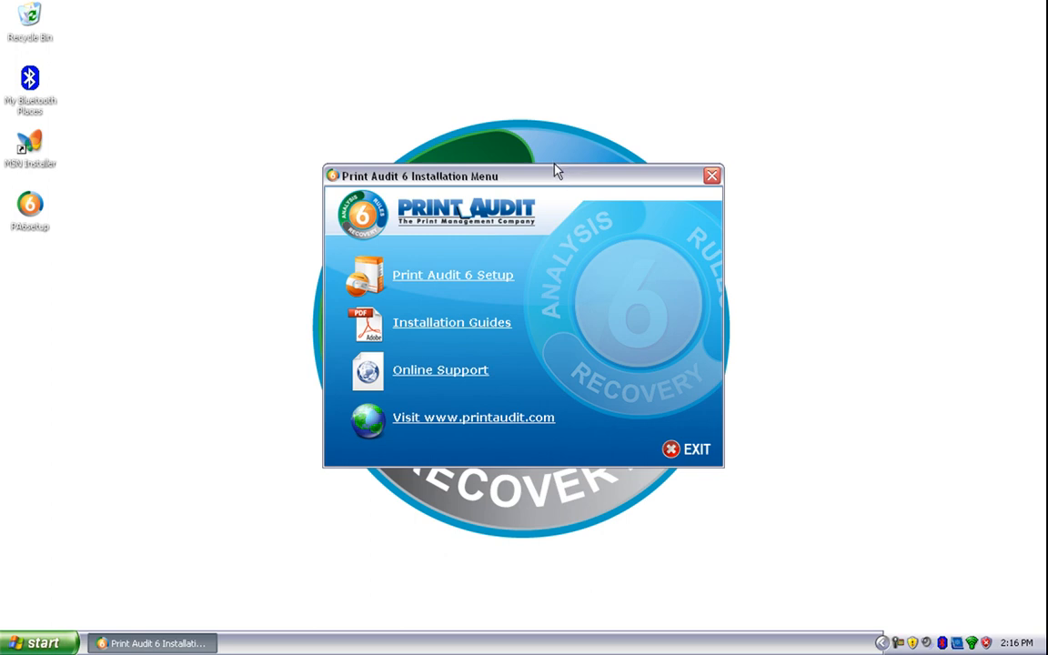
mouse_move(554, 157)
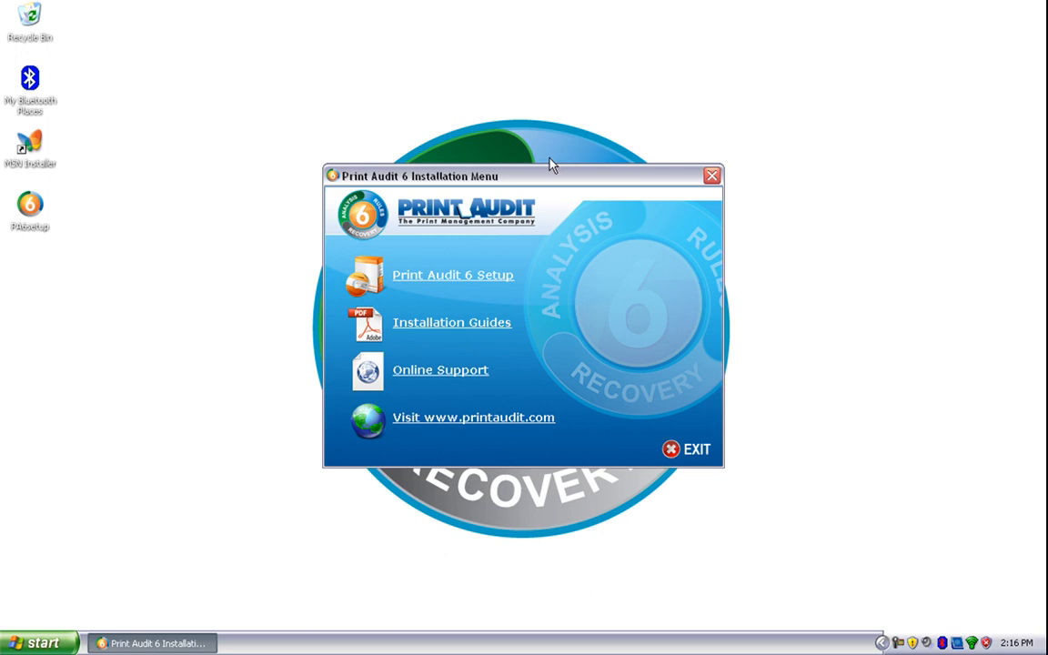
Launch Print Audit 6 Administrator from Start > All Programs > Print Audit 6.
click(38, 642)
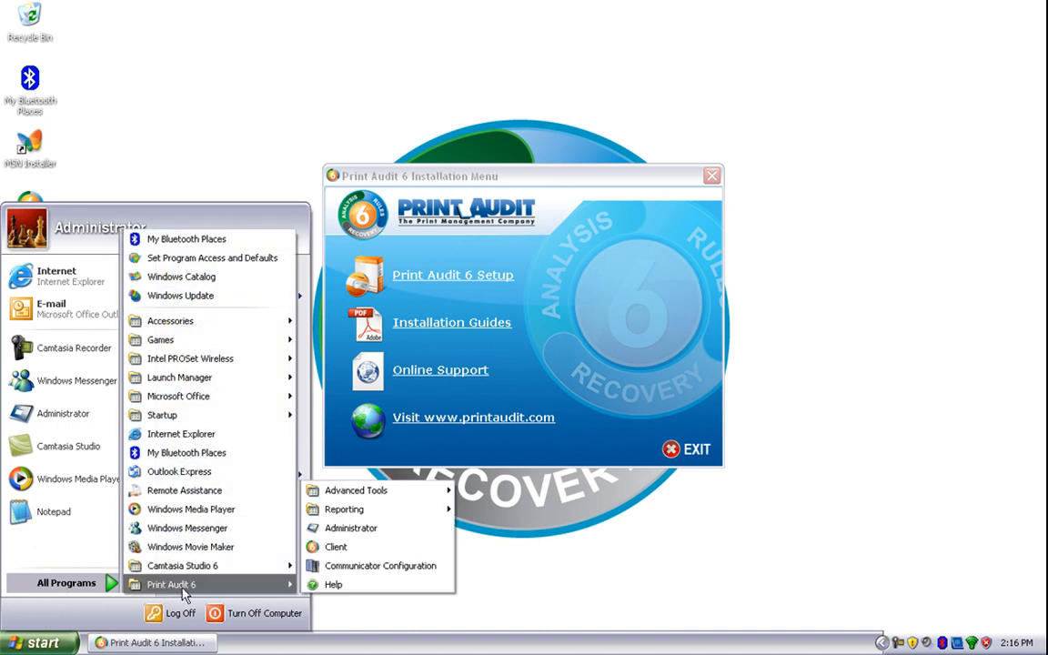
click(504, 475)
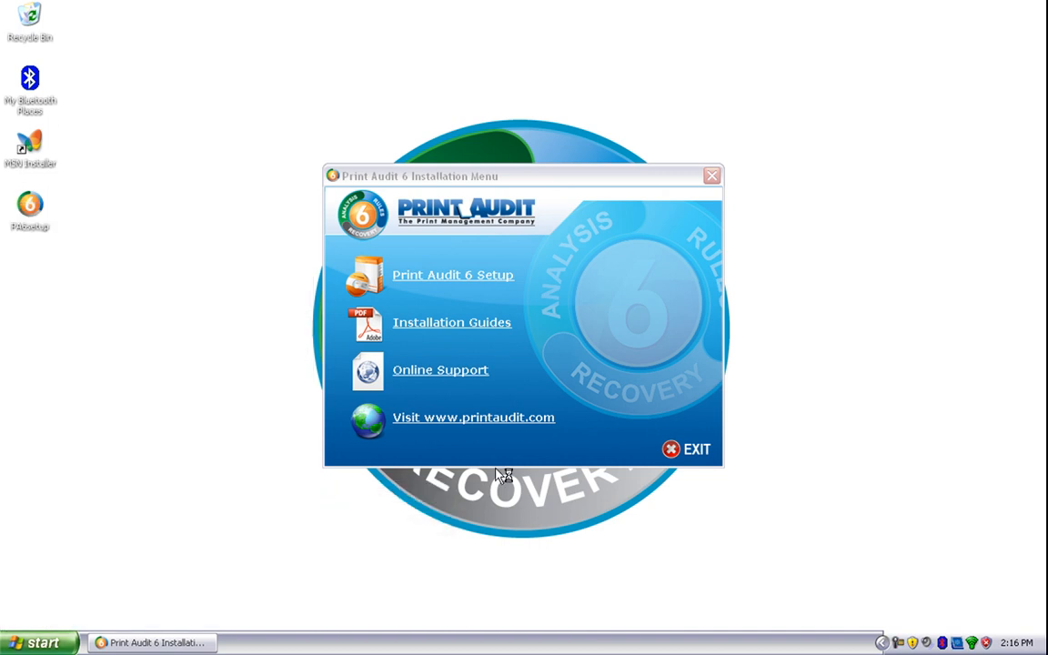
click(452, 274)
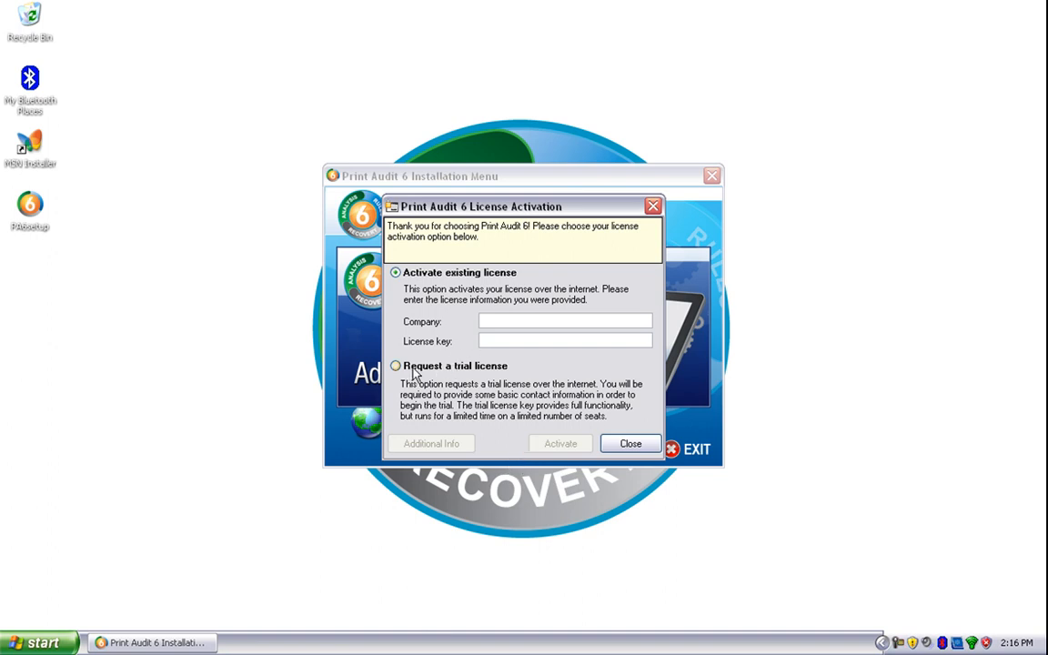
Request a trial licence, accept the binding warning and submit the registration form.
click(396, 365)
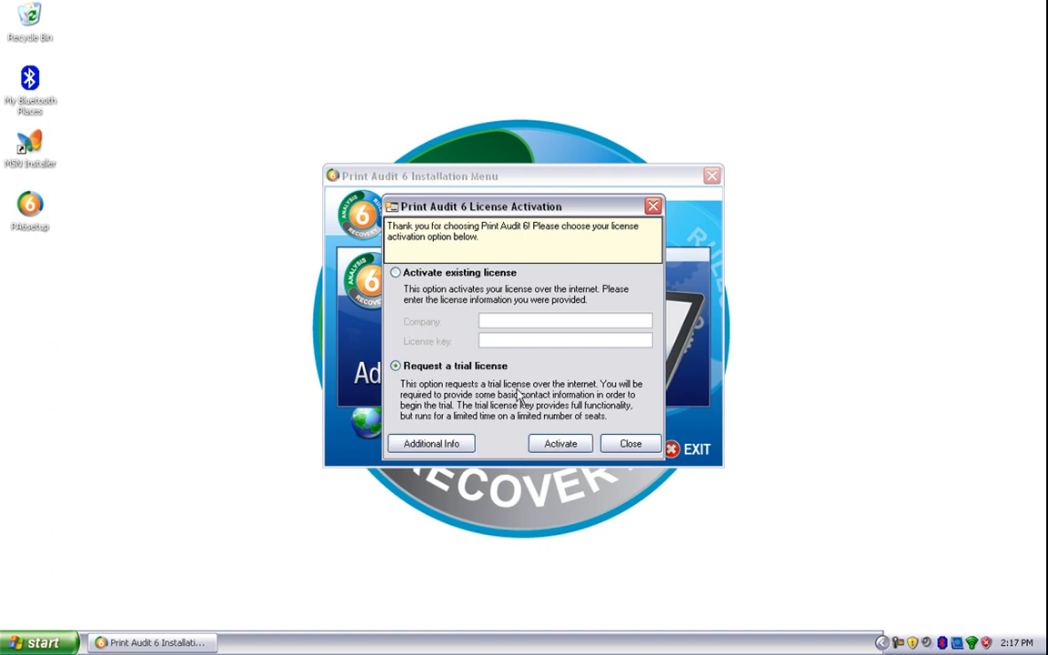
click(560, 443)
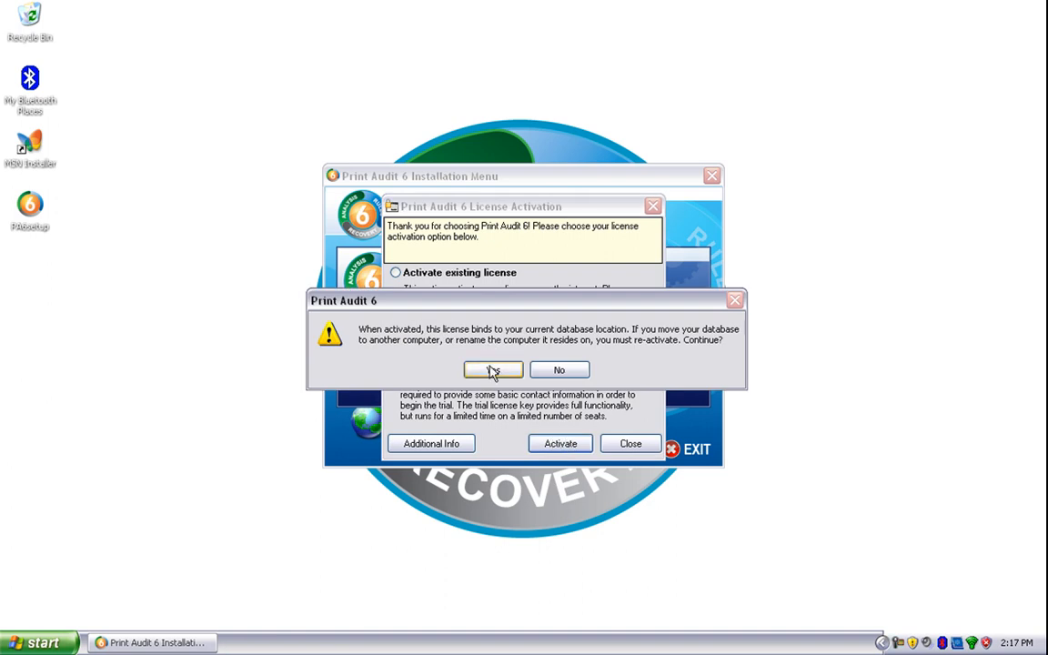
click(492, 369)
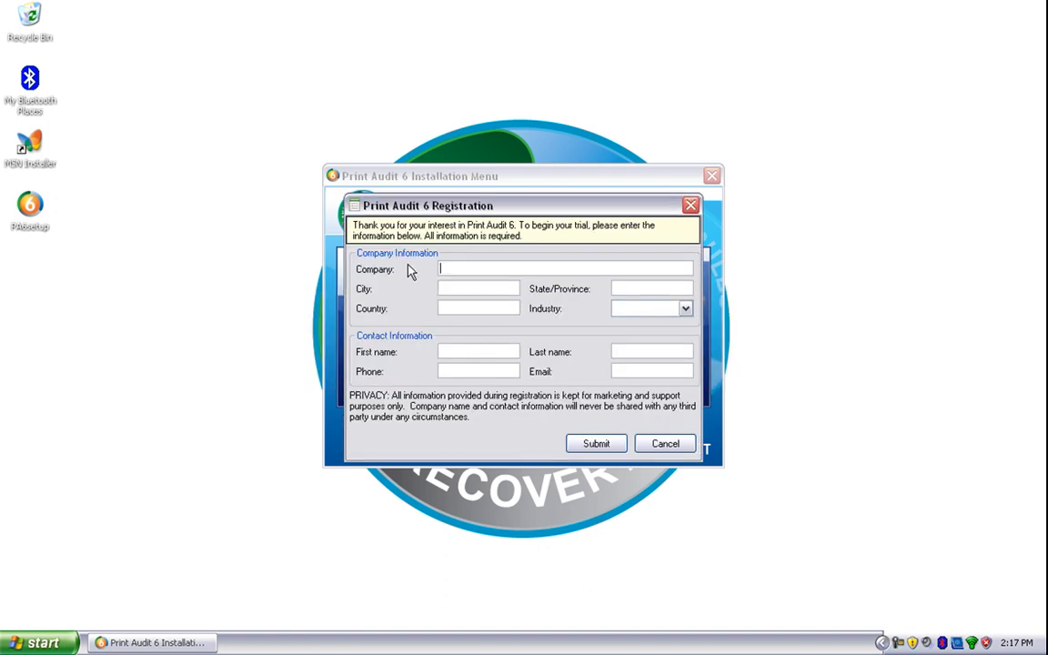
mouse_move(520, 419)
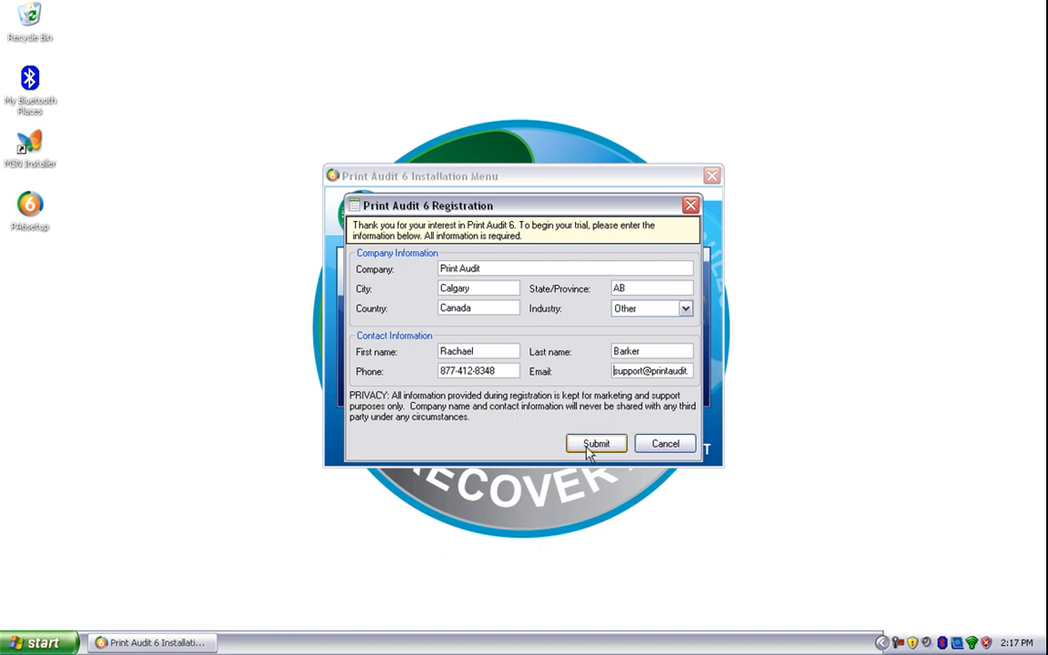
click(596, 444)
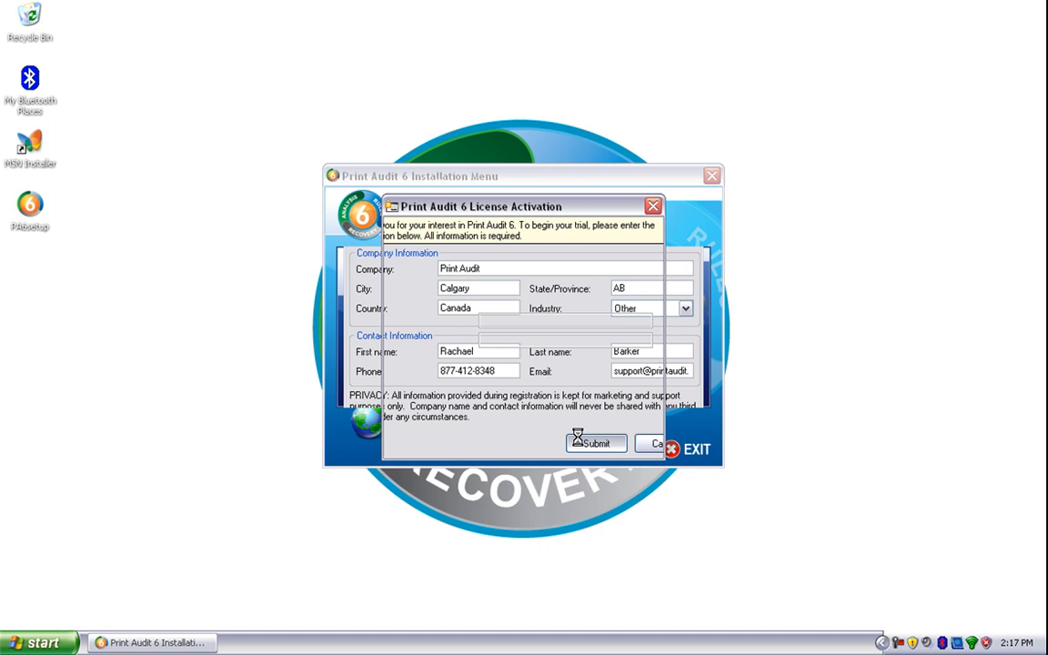
Confirm the trial activation so the Administration window opens on System Settings.
click(596, 444)
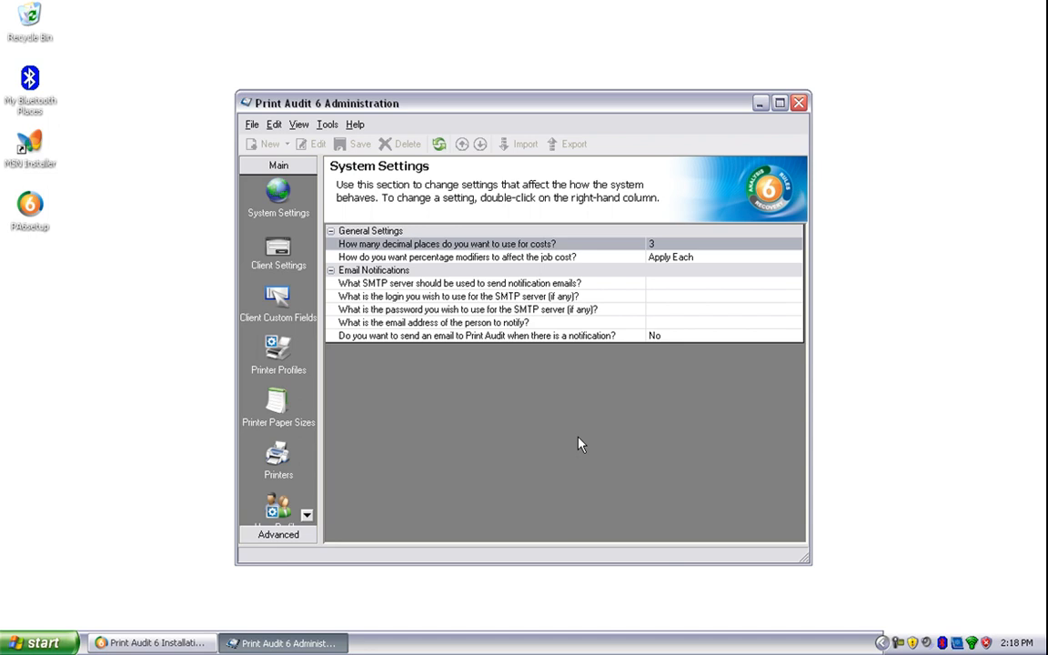
mouse_move(257, 396)
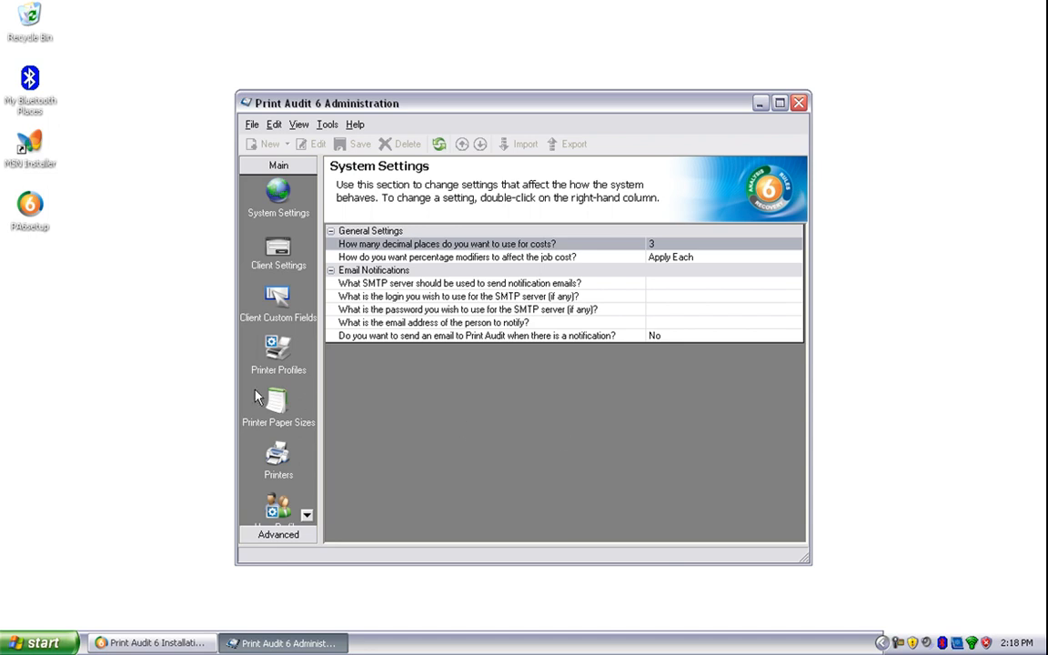
mouse_move(145, 434)
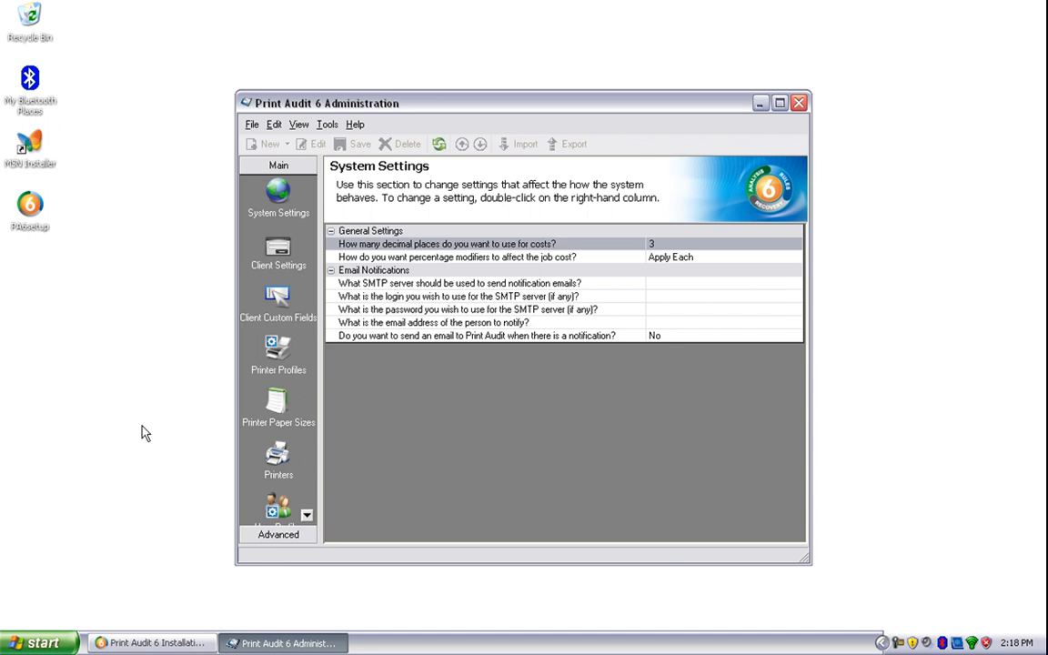
mouse_move(18, 643)
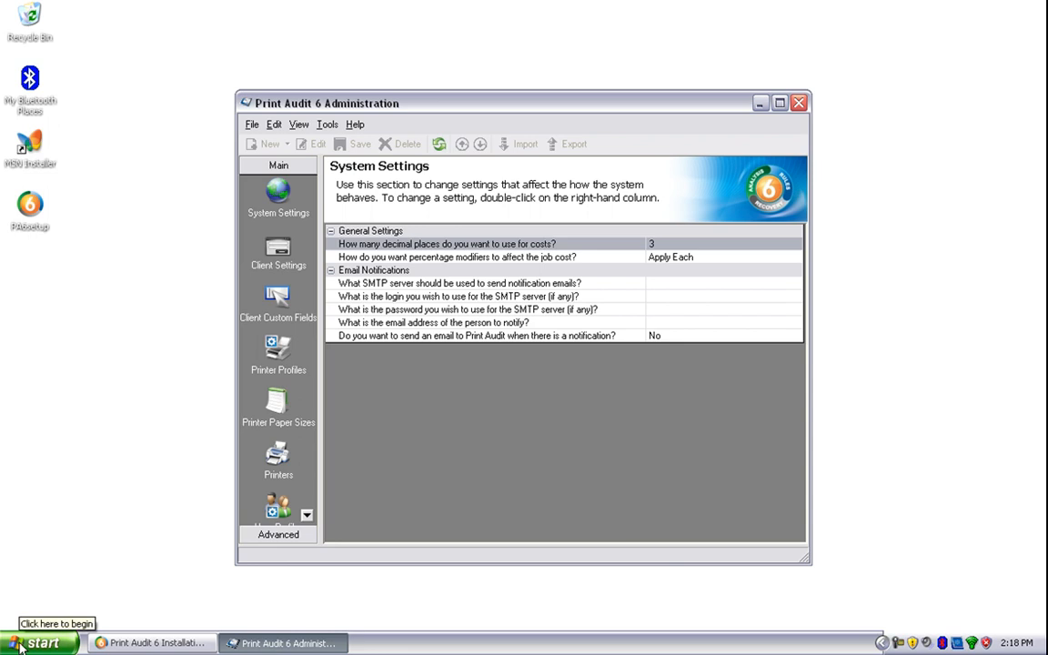
click(36, 642)
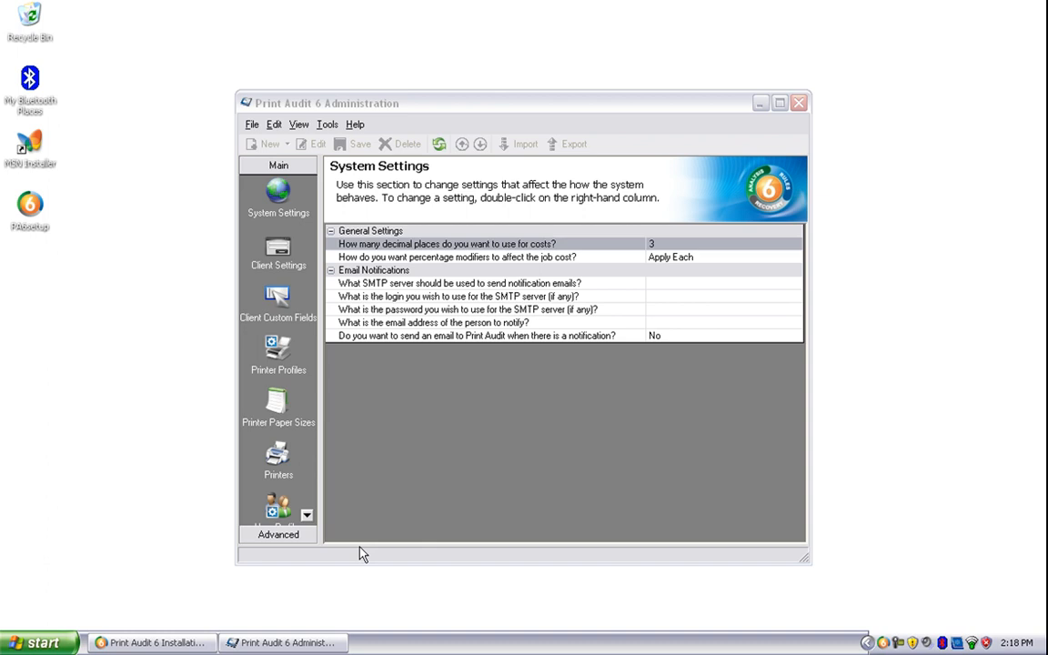
Write 'test' in a new Notepad note and print it to Microsoft Office Document Image Writer.
click(36, 642)
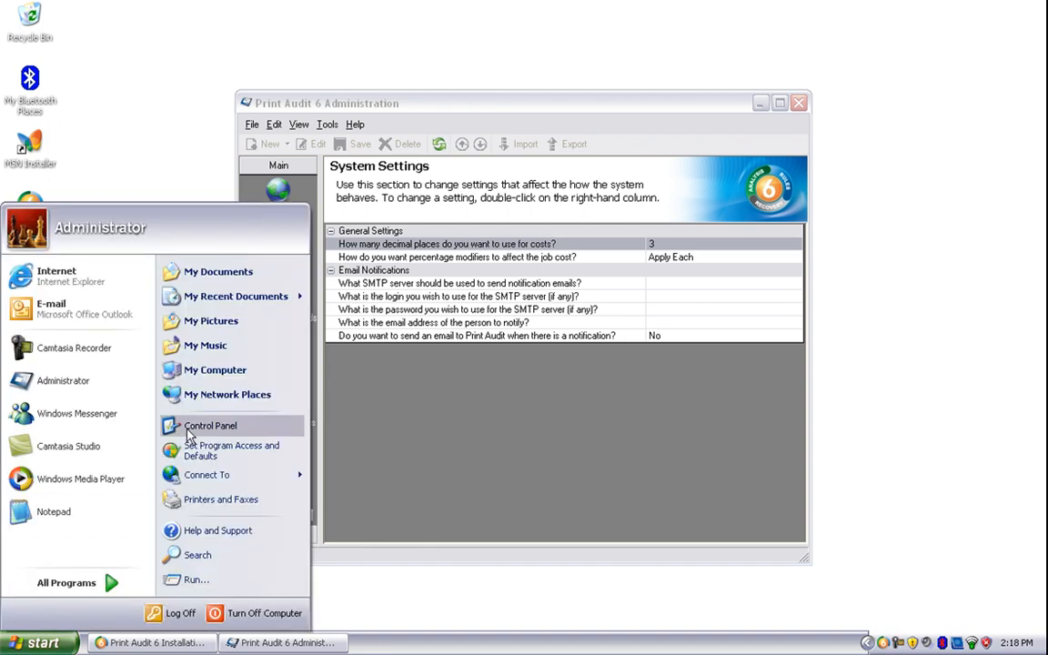
click(53, 512)
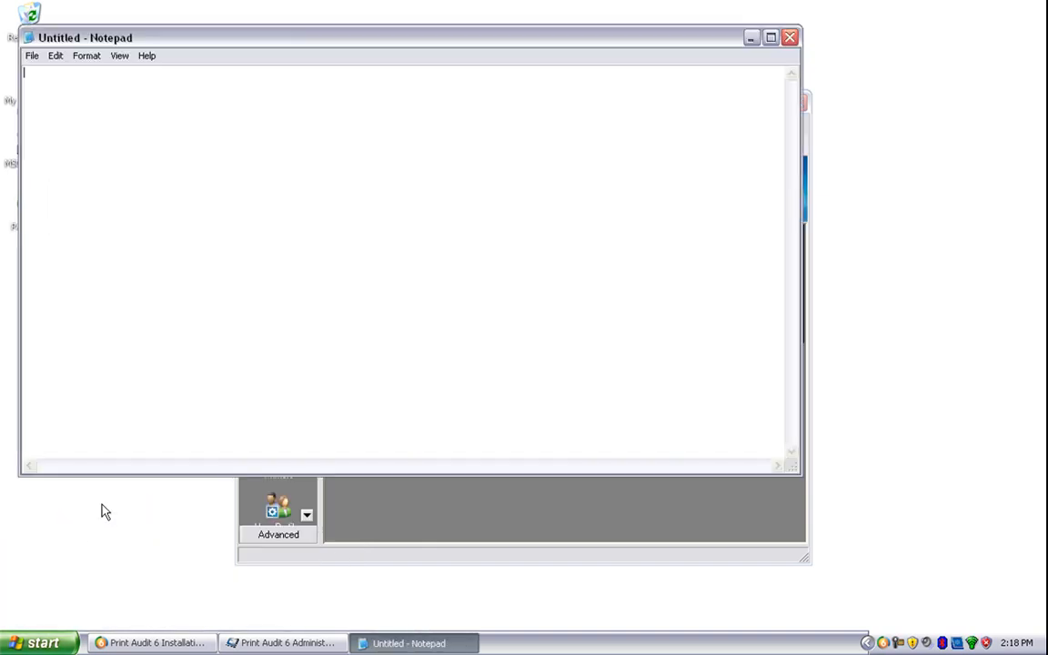
text(test)
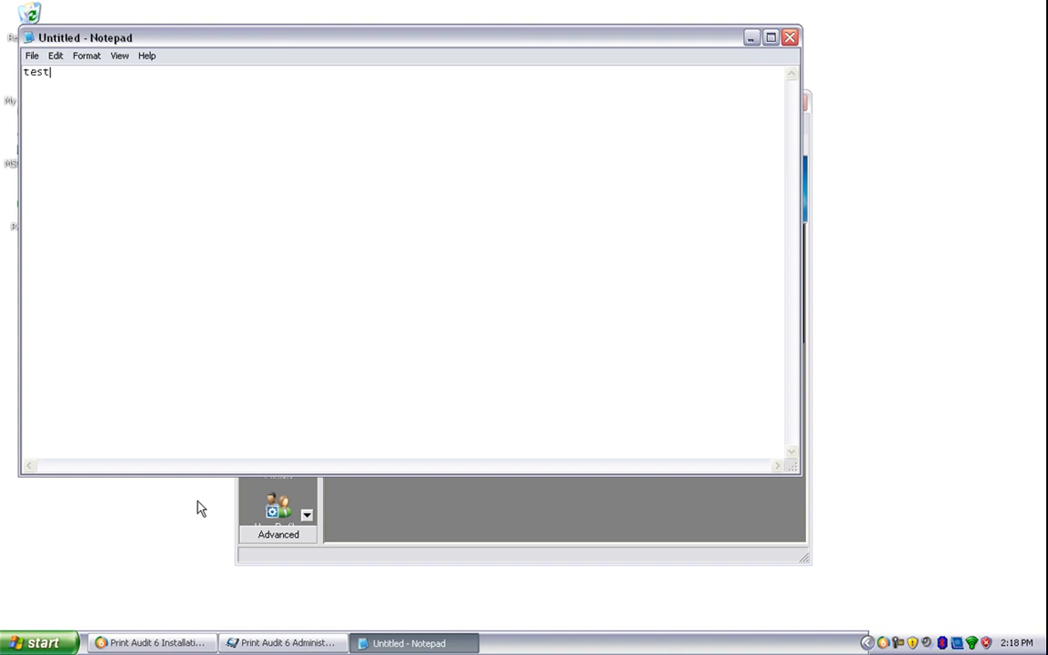
mouse_move(32, 56)
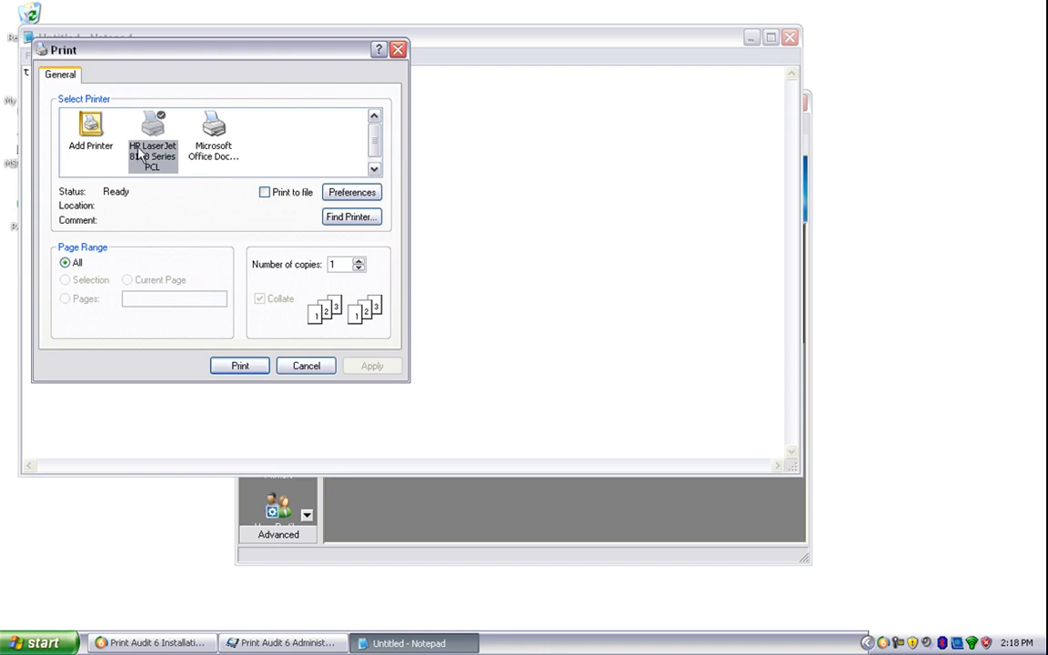
click(213, 137)
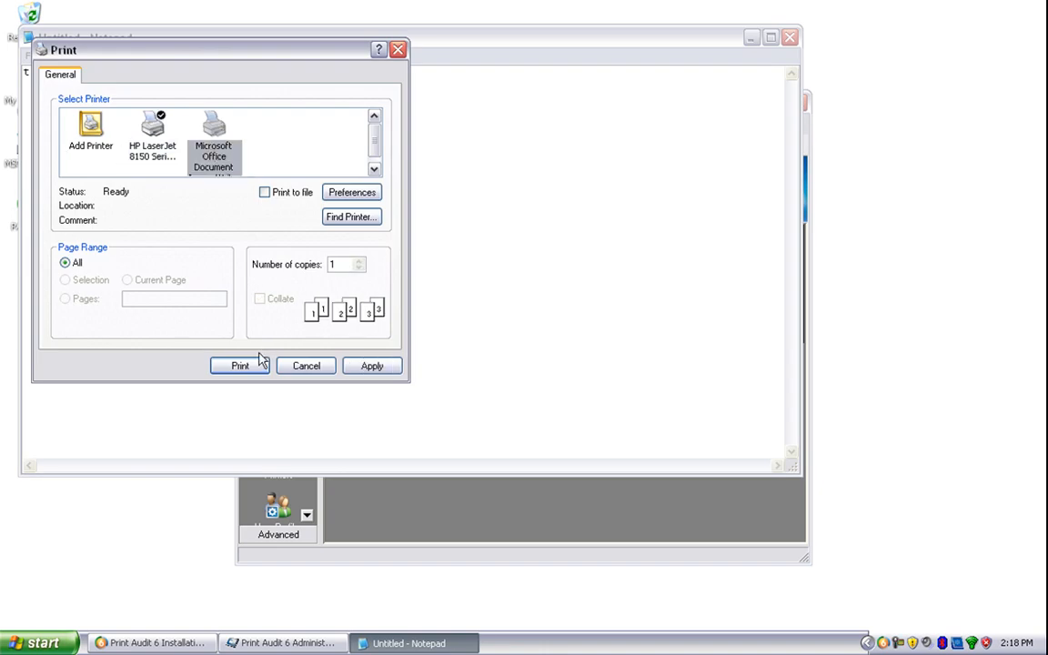
click(240, 364)
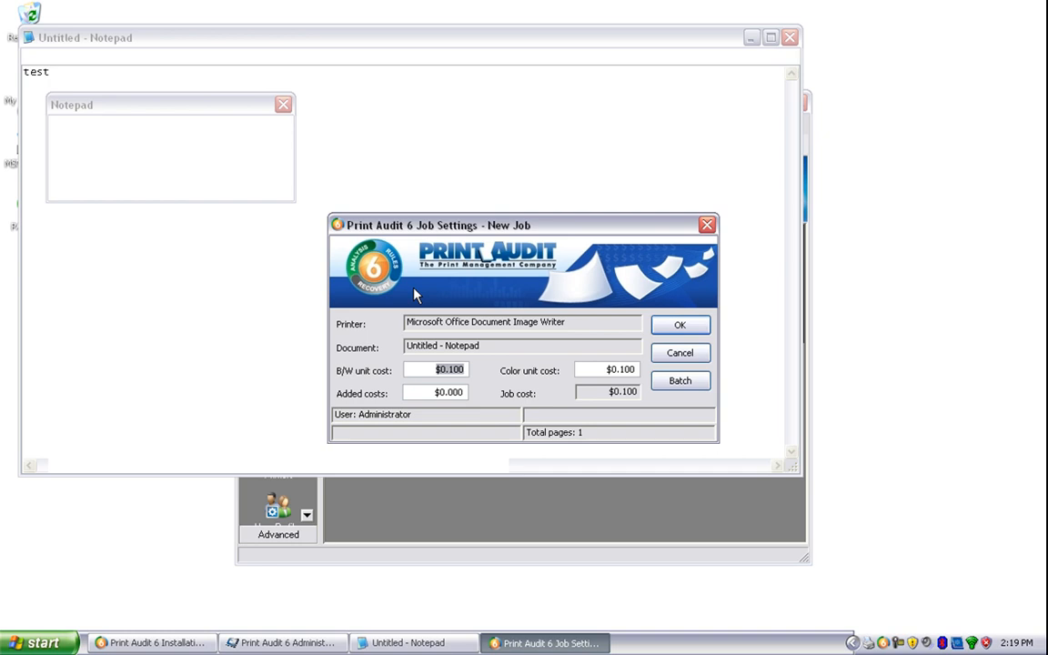
mouse_move(680, 353)
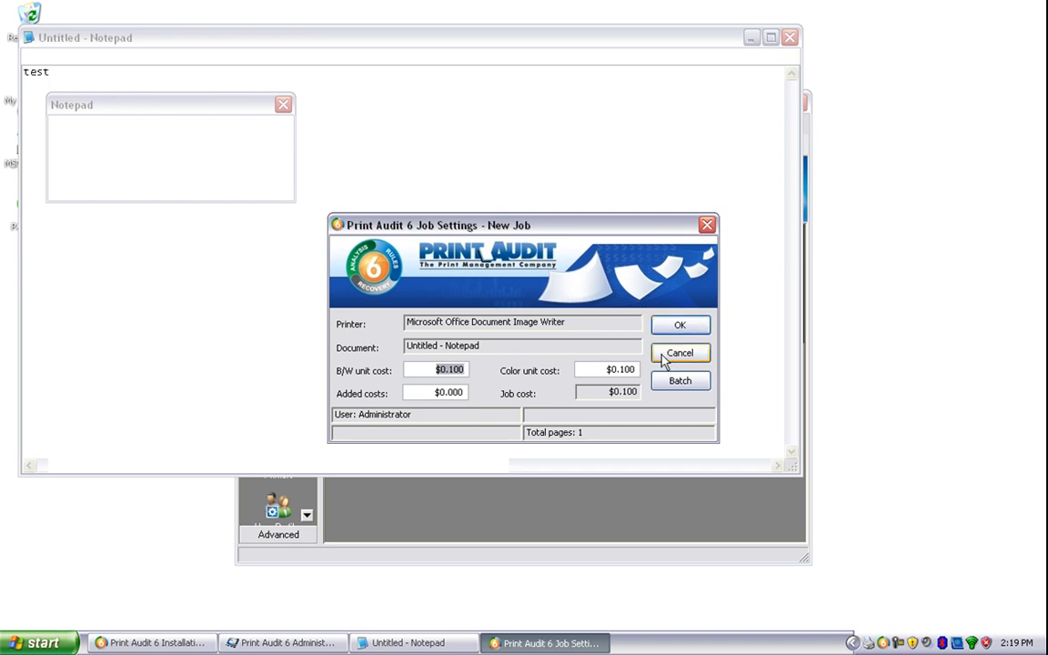
mouse_move(679, 325)
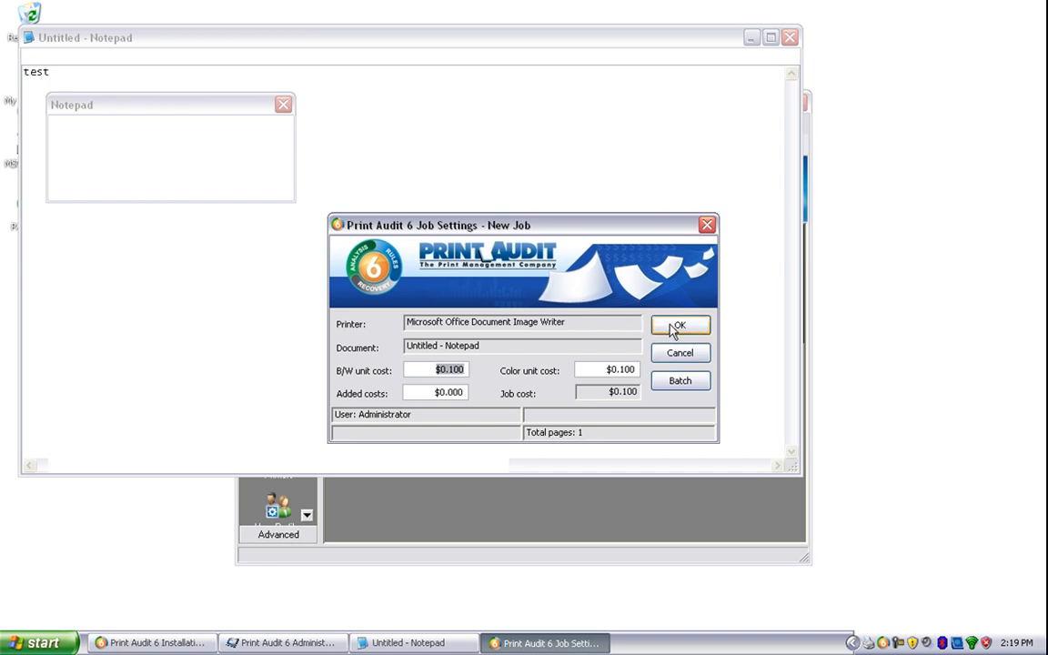
Accept the test print's job costs and launch Job Manager from Print Audit 6 > Reporting.
click(680, 326)
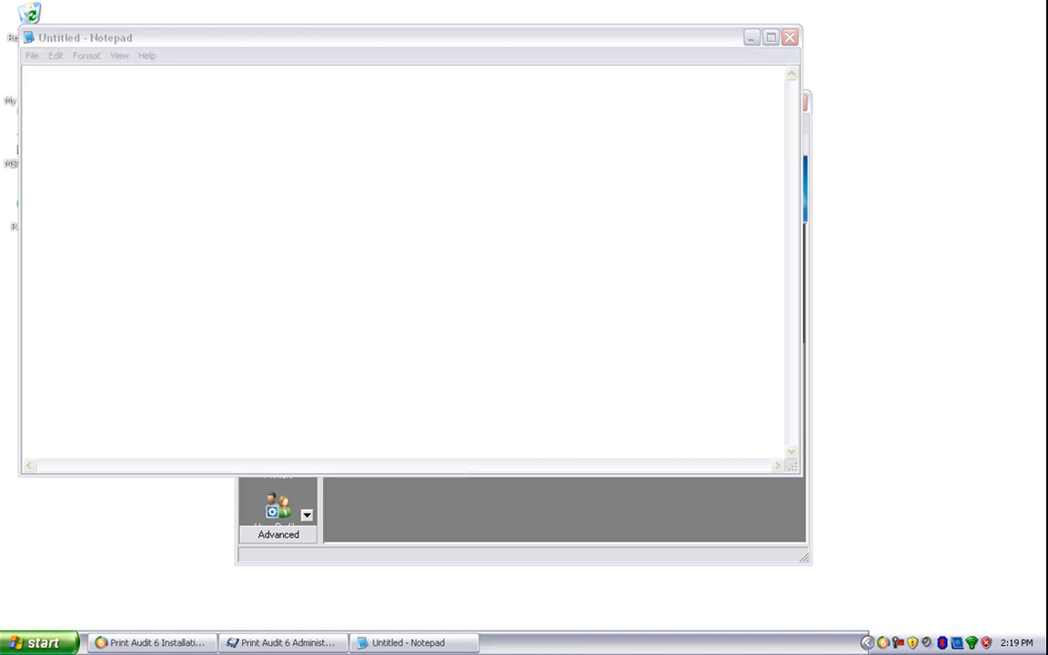
click(39, 642)
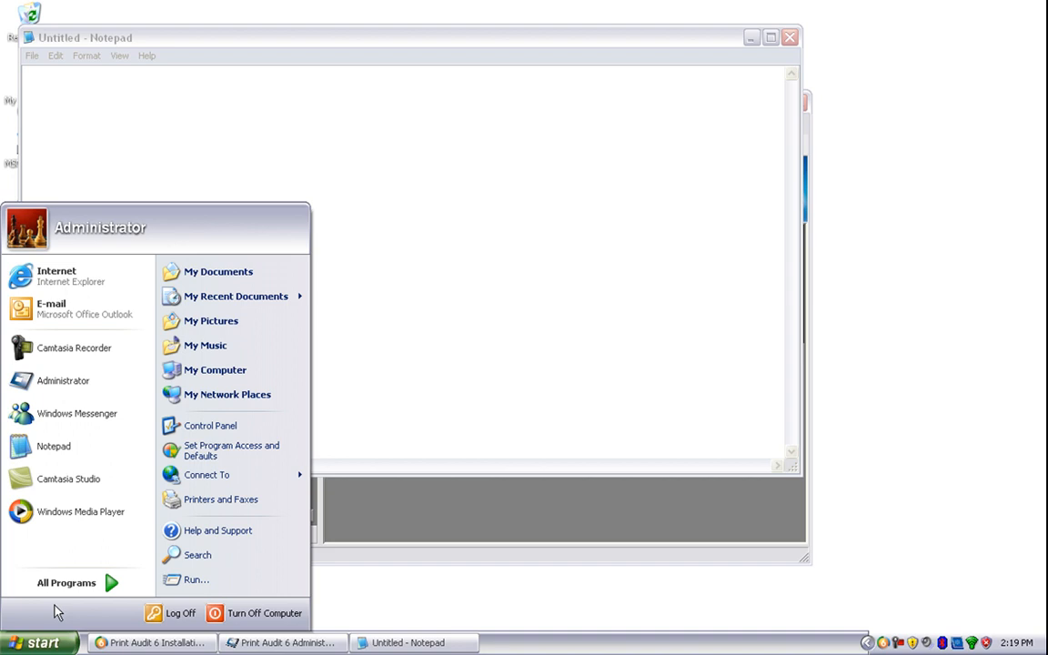
click(66, 583)
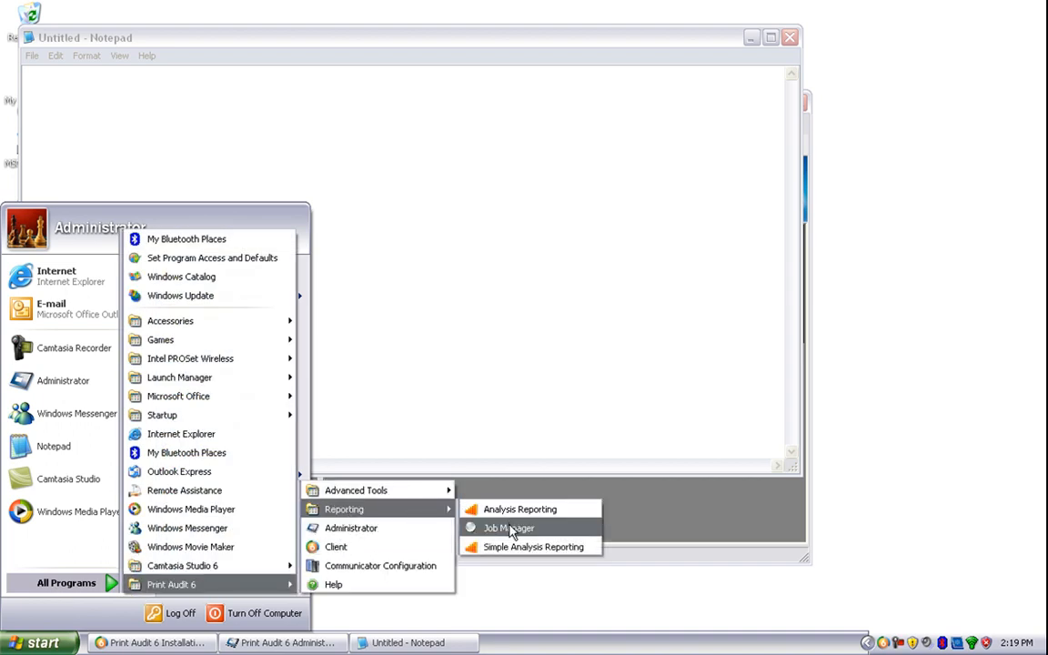
click(508, 528)
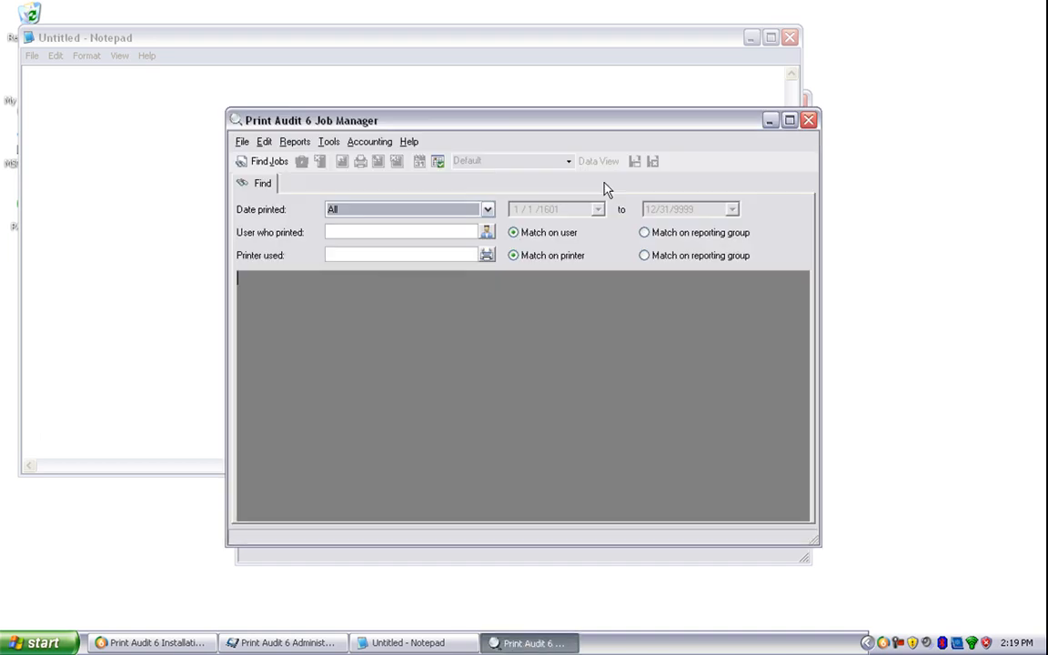
mouse_move(257, 223)
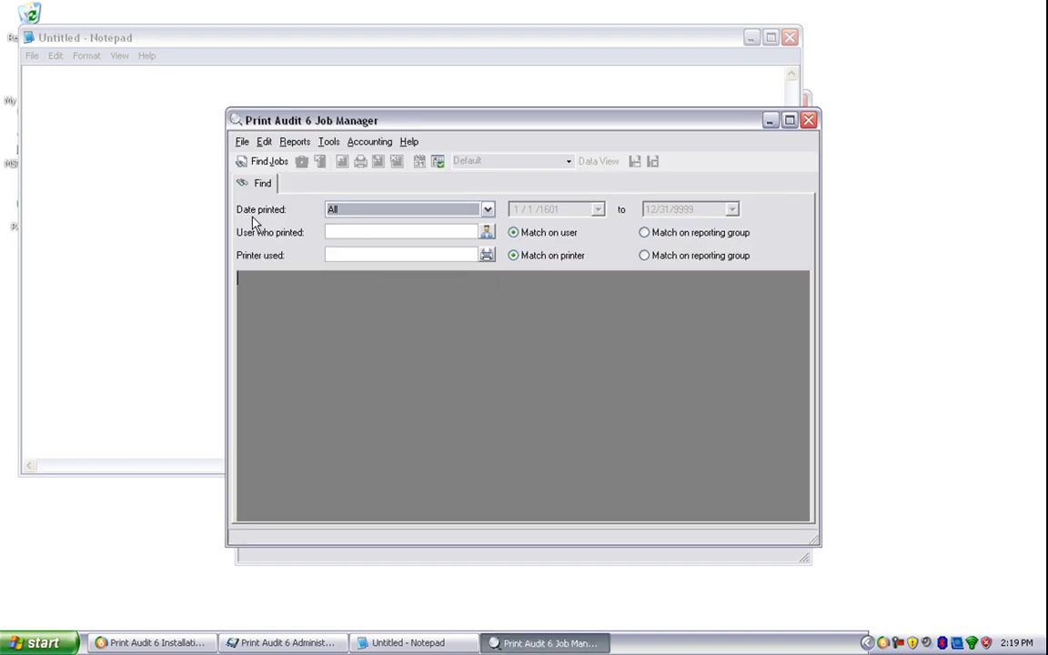
mouse_move(346, 223)
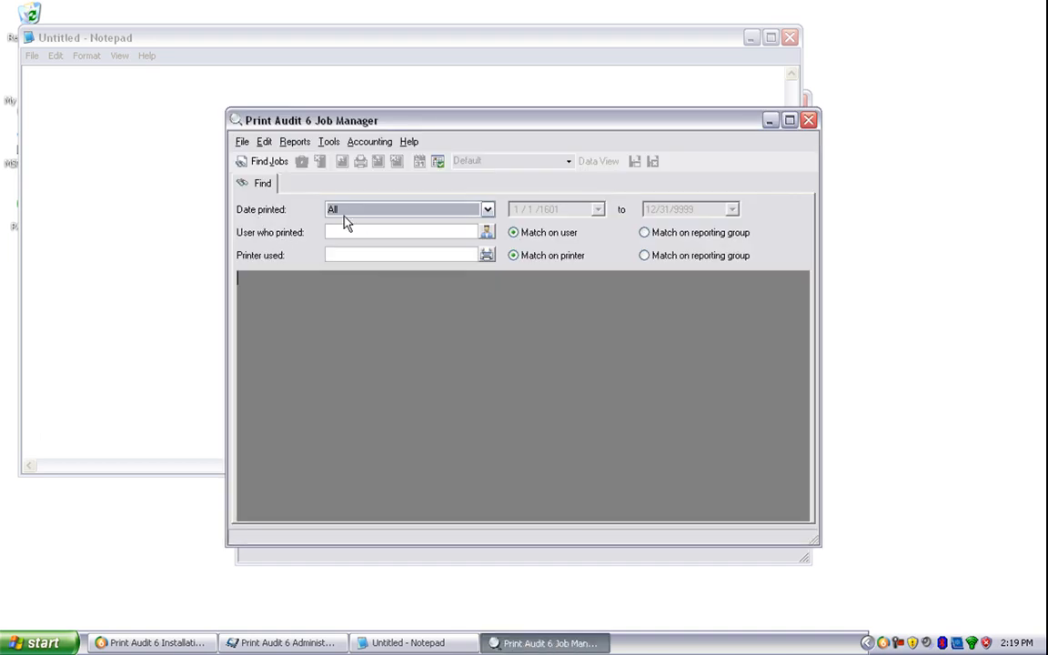
Find all jobs, open the Untitled - Notepad job and view its $0.100 per-page cost.
click(263, 162)
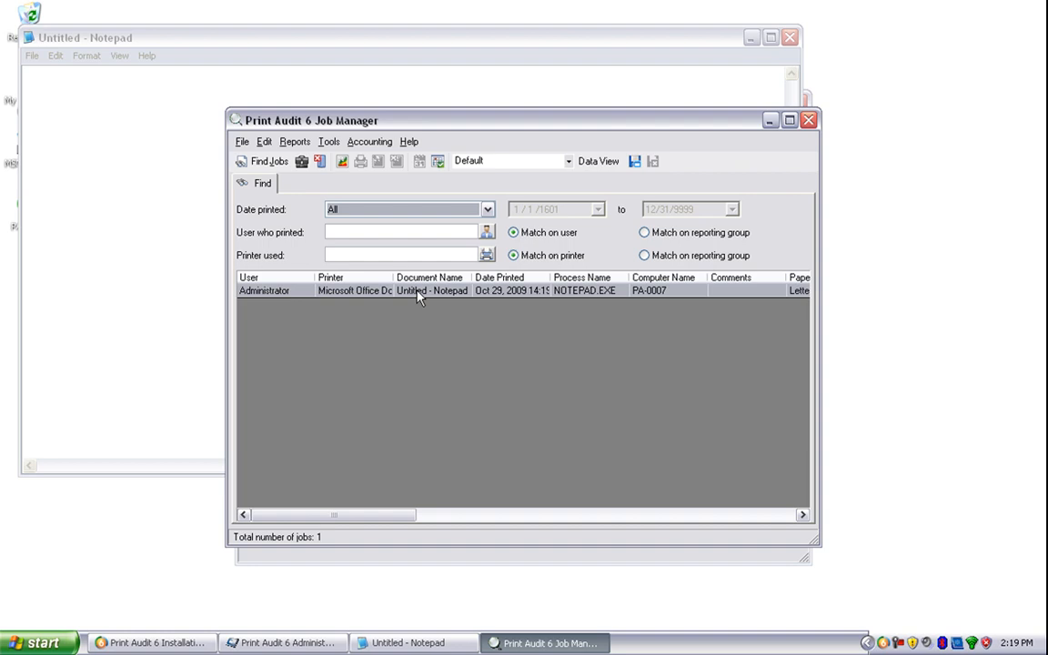
double_click(418, 290)
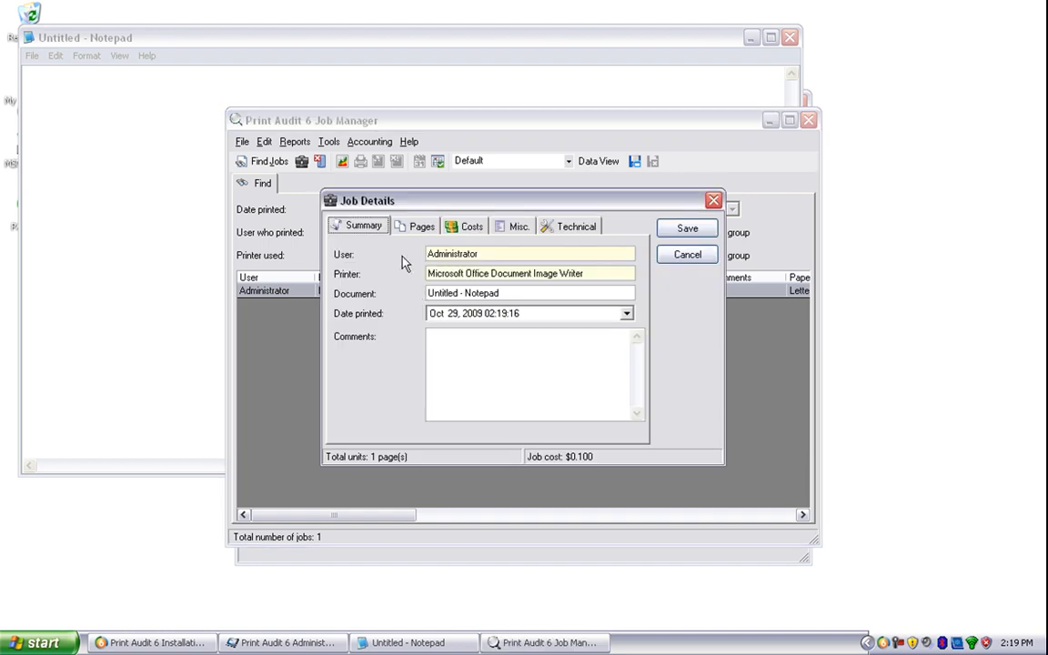
click(471, 226)
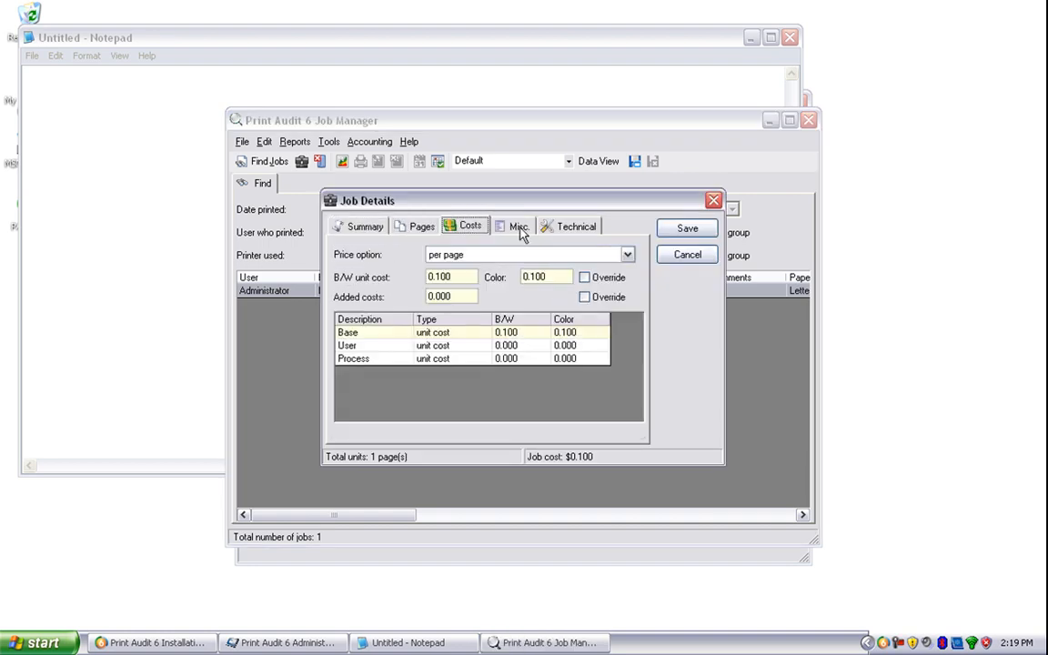